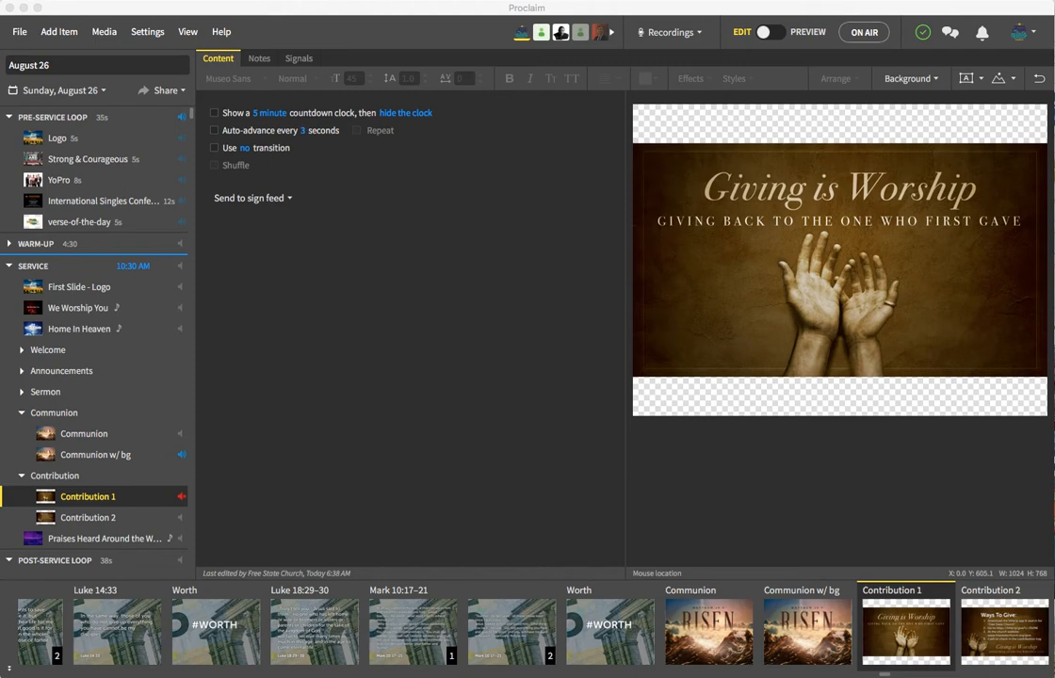
# Preview the Communion slide, glance at the Worth slide, then return to Communion.
pyautogui.click(84, 433)
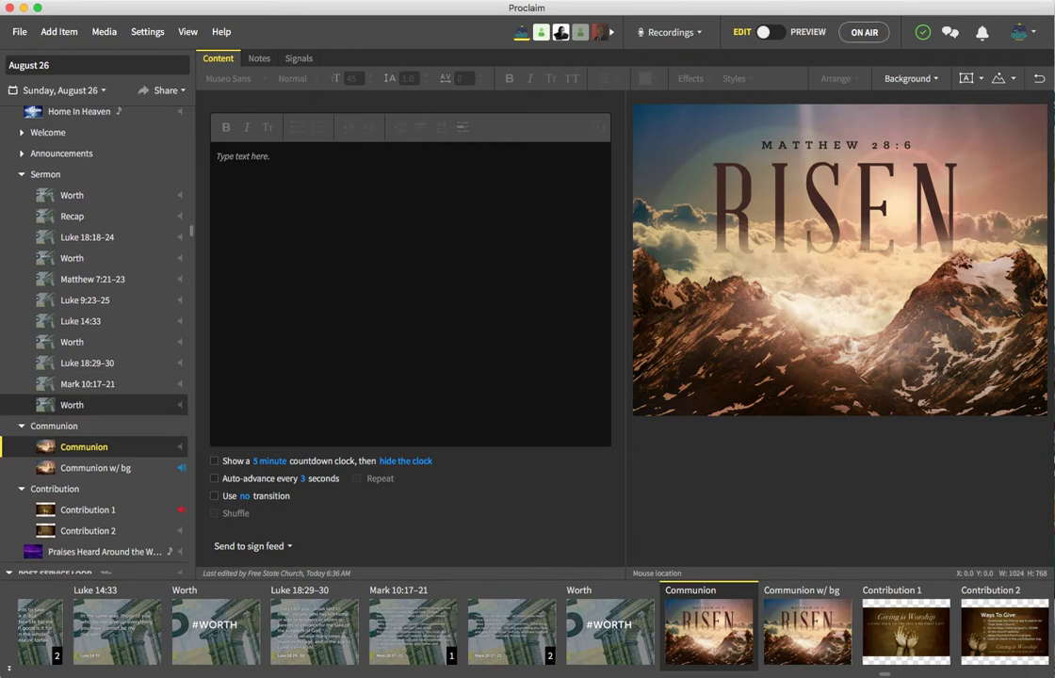
pyautogui.click(71, 404)
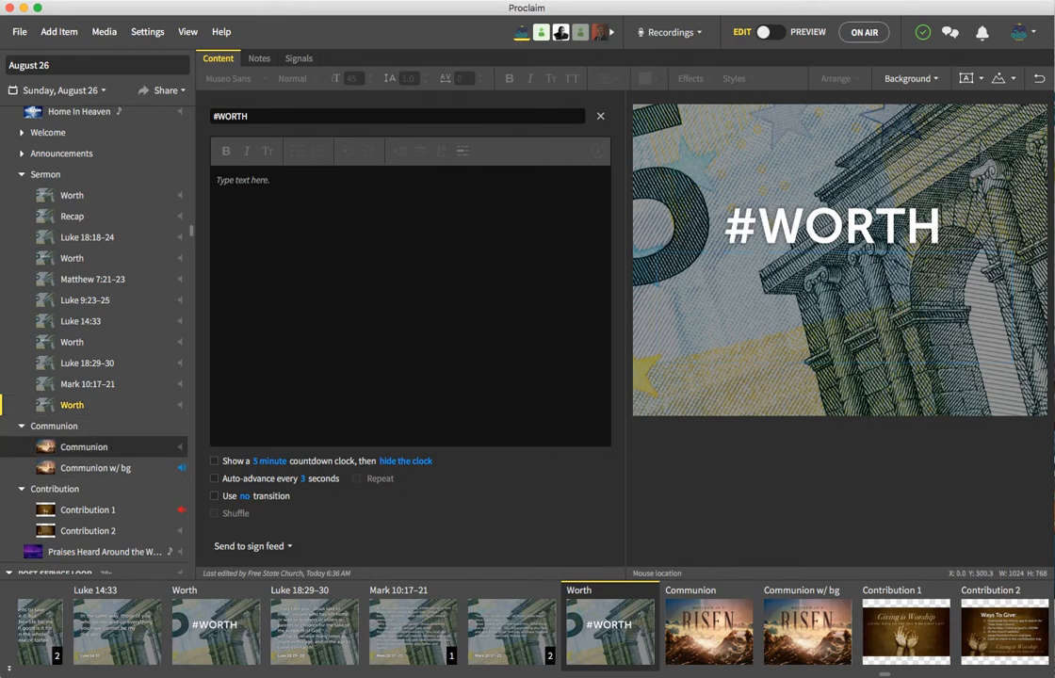
pyautogui.click(83, 447)
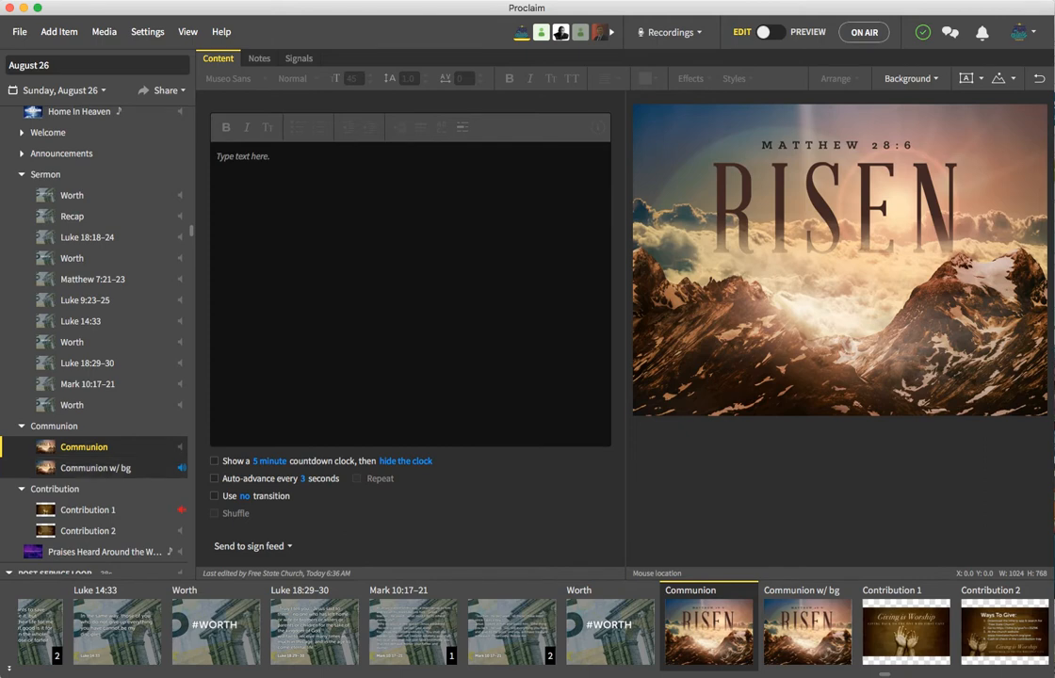
# Select eleven loop service items together to prepare for adding background audio.
pyautogui.click(97, 467)
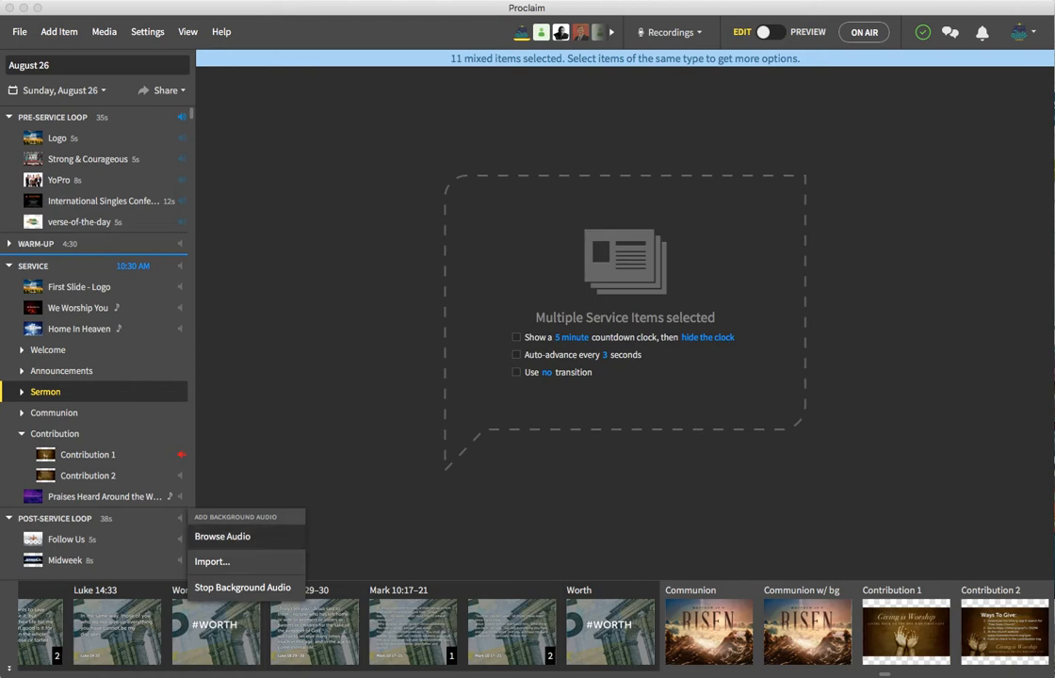
# Search the audio library for 'Background' and add the songs from Mercy on Me onward.
pyautogui.click(221, 537)
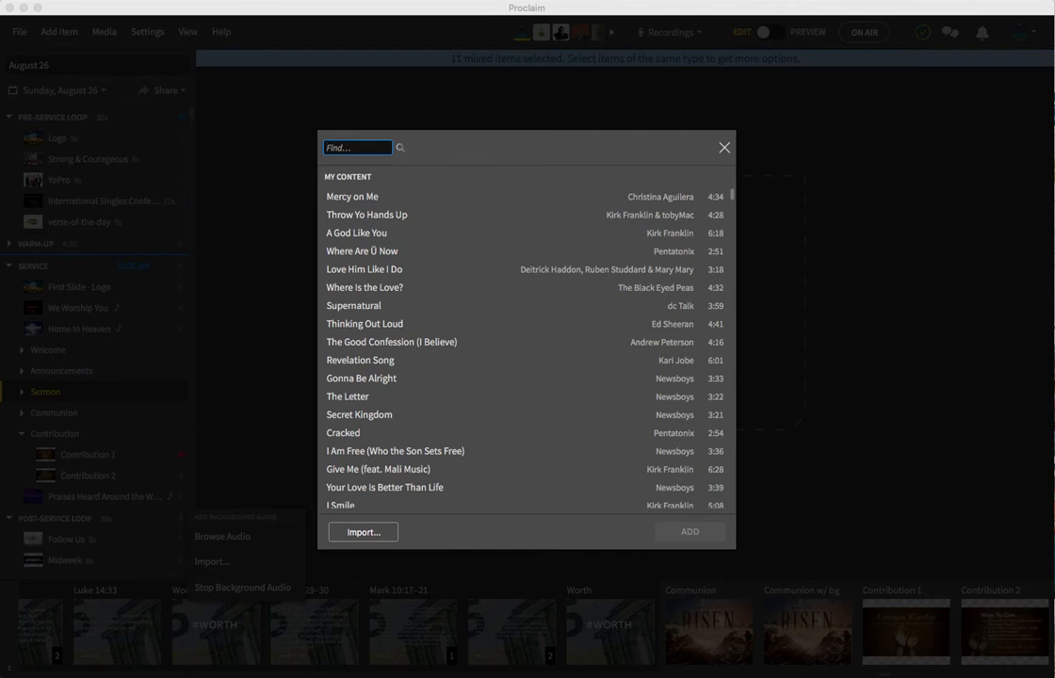
pyautogui.write('B')
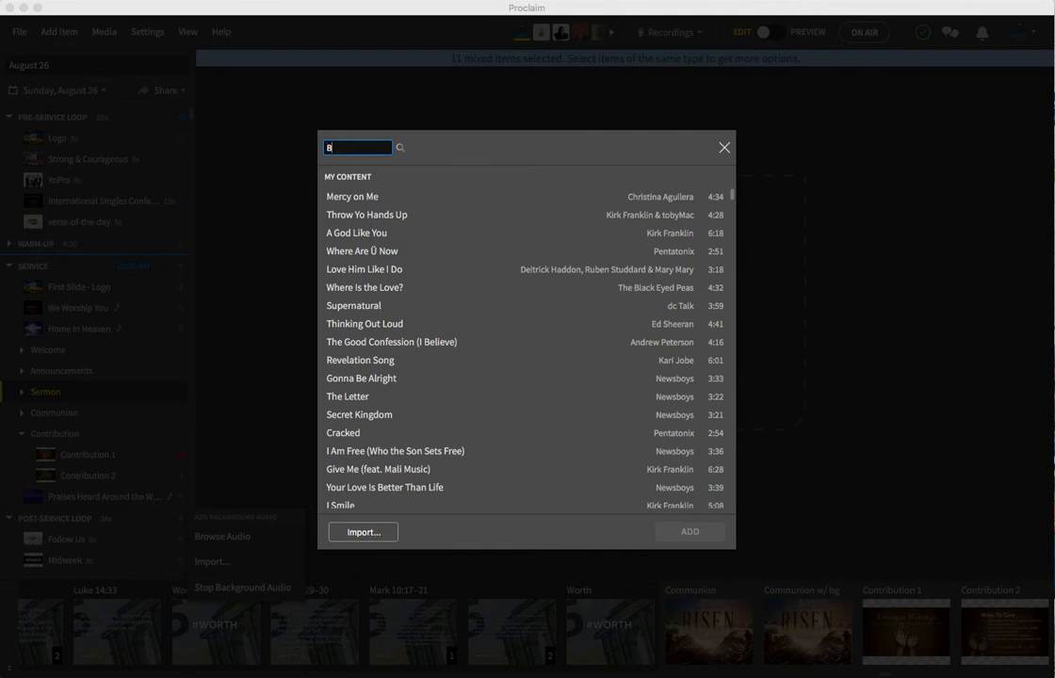
pyautogui.write('ackground')
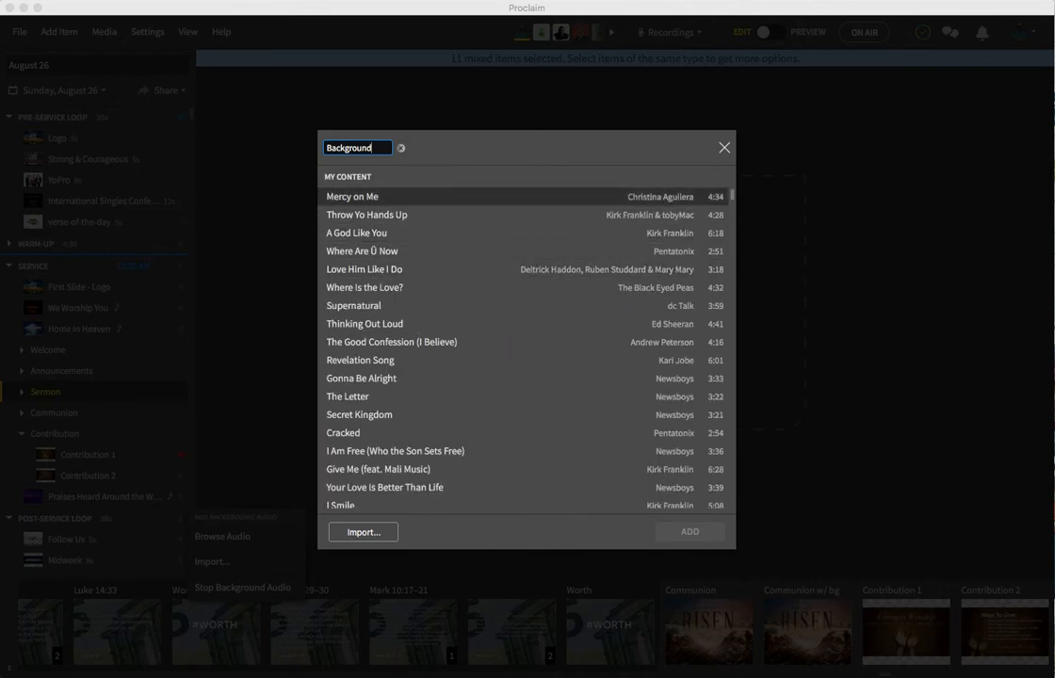
pyautogui.click(363, 196)
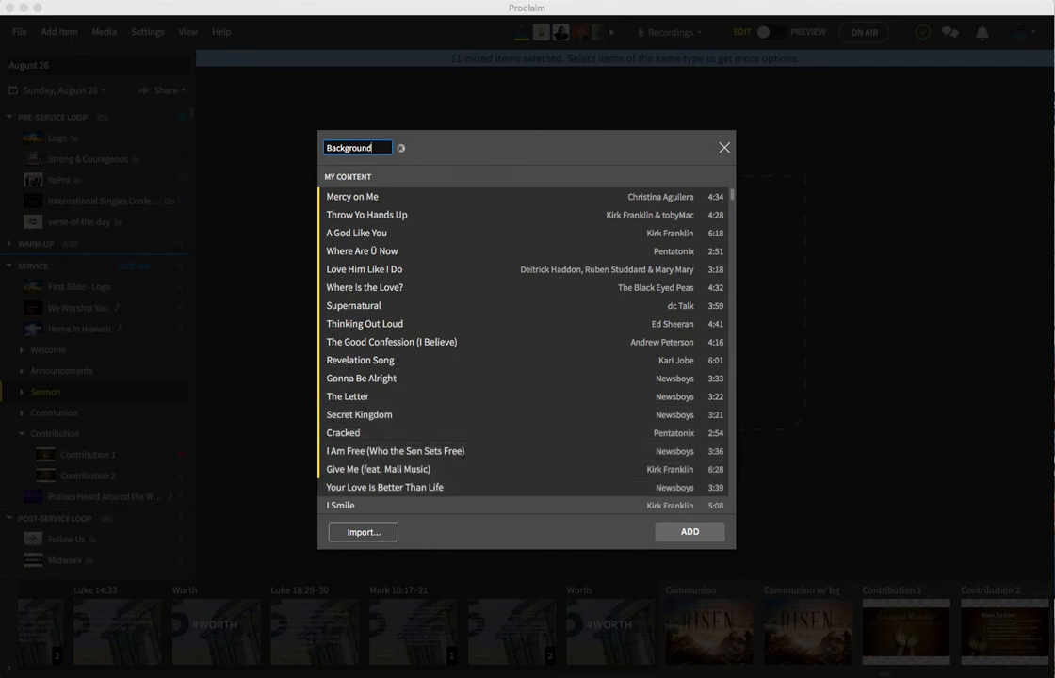
pyautogui.scroll(-3)
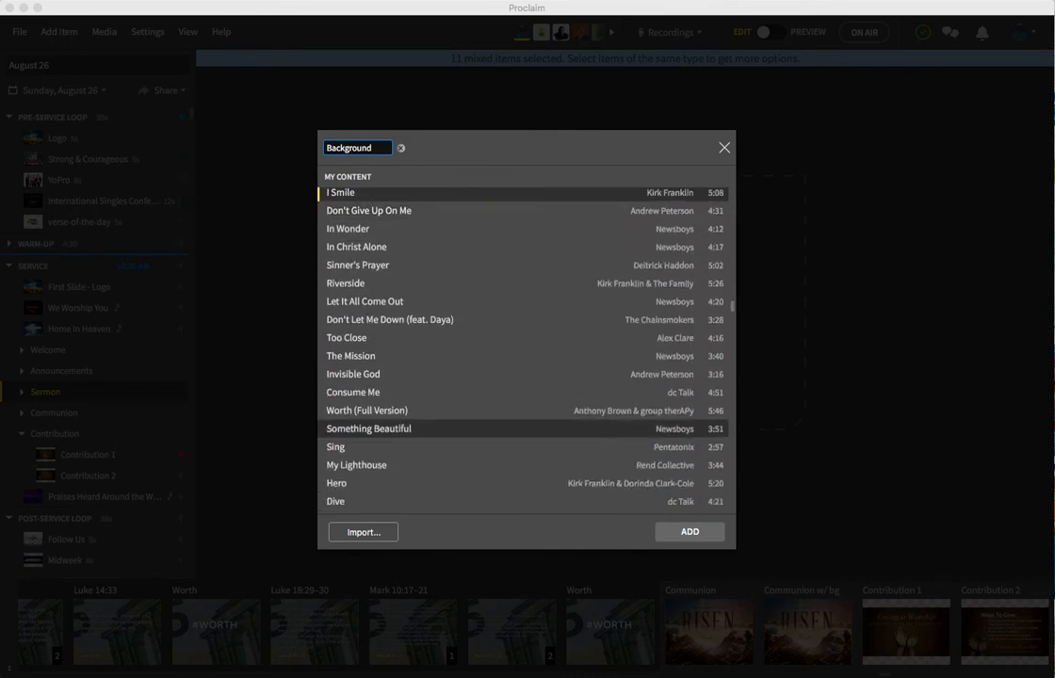
pyautogui.click(368, 210)
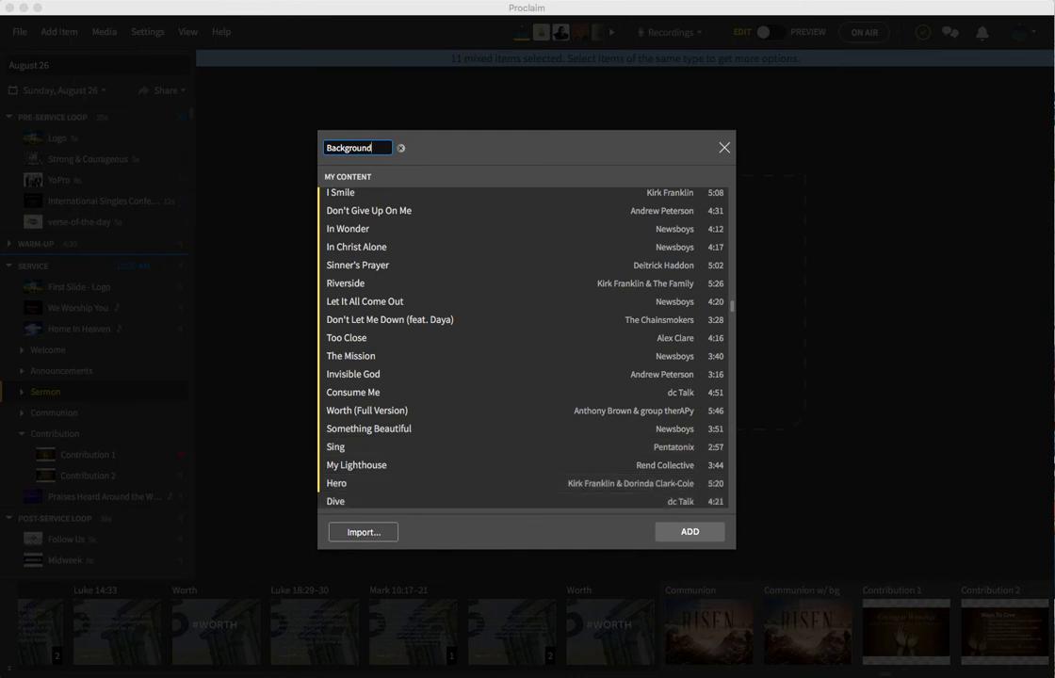
pyautogui.scroll(-3)
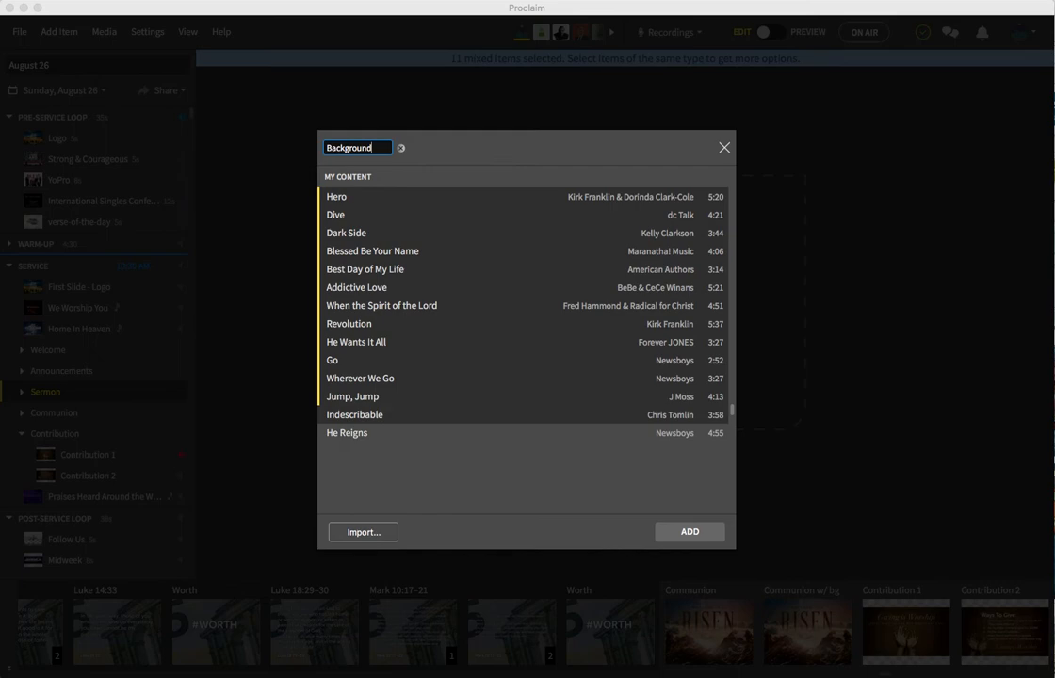
pyautogui.click(725, 147)
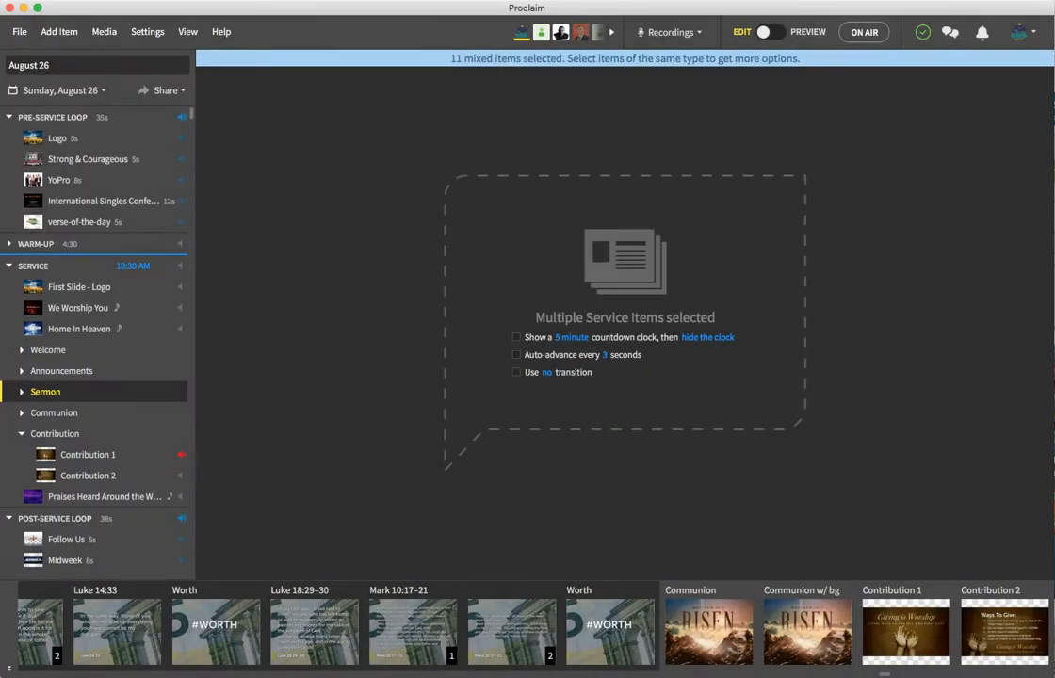
# Scroll the service list down to reach the post-service loop.
pyautogui.scroll(-3)
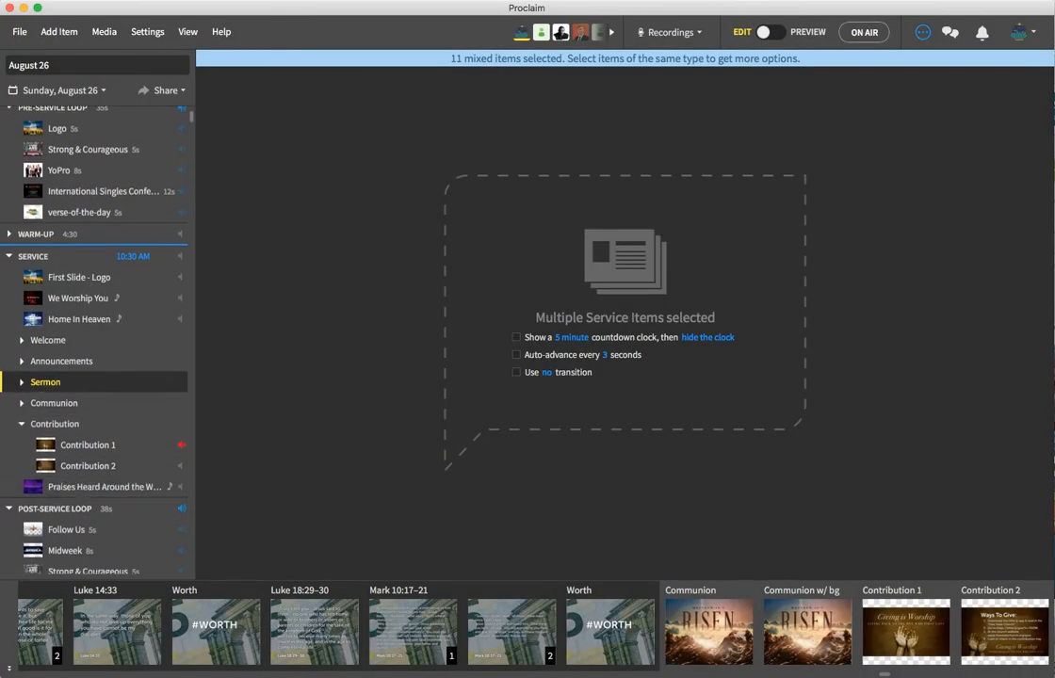
pyautogui.scroll(-3)
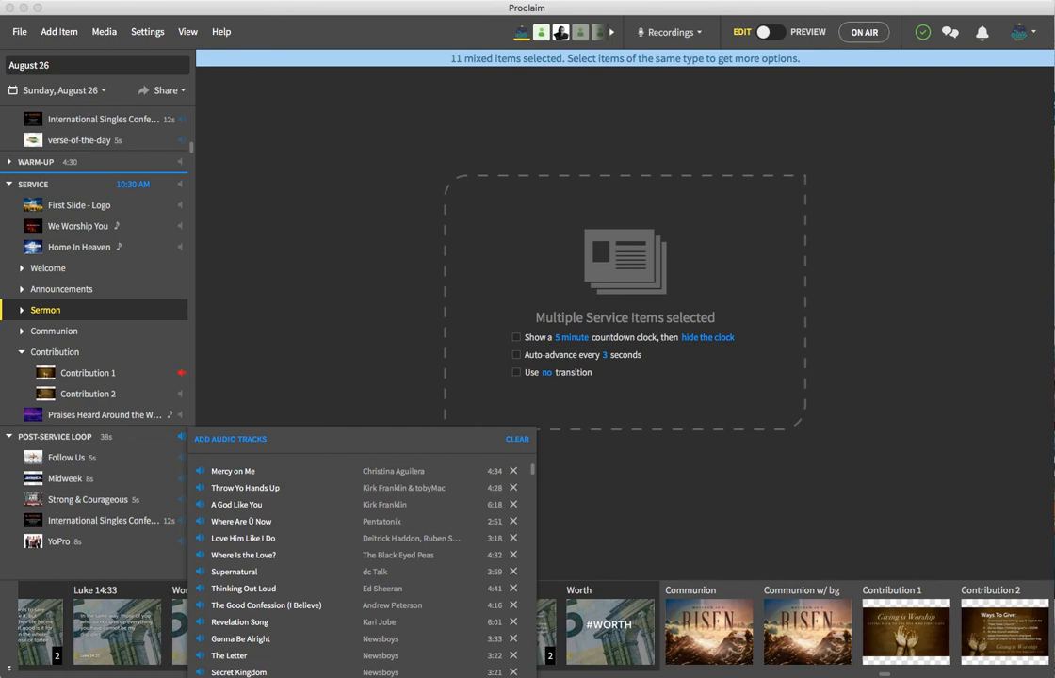
# Show the pre-service loop's background tracks and its repeat-length choices.
pyautogui.click(516, 439)
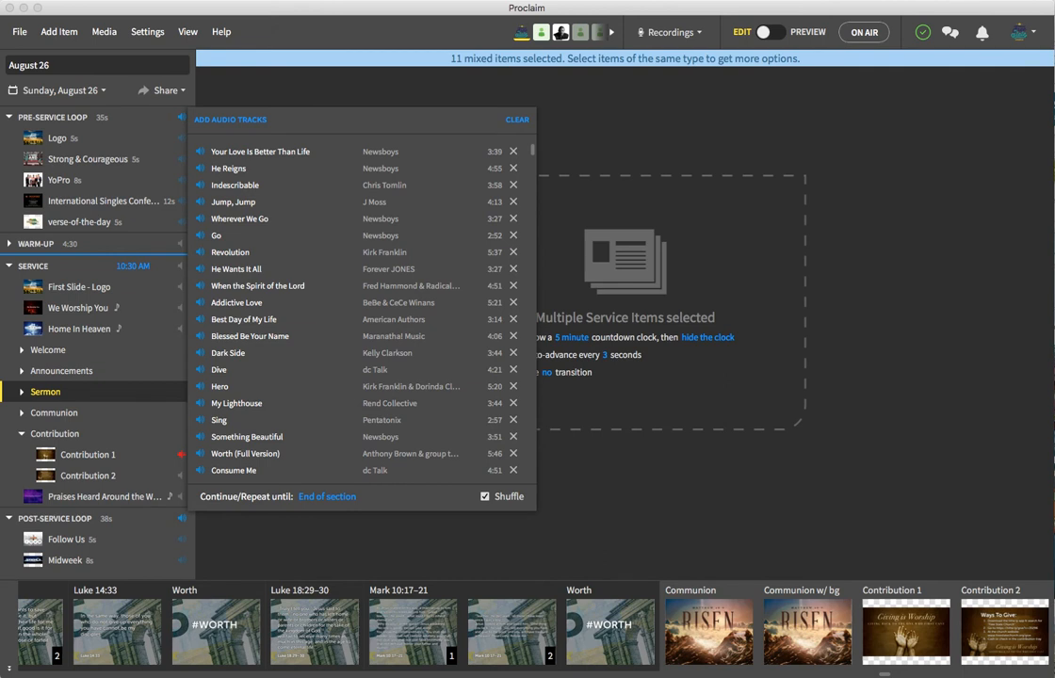
pyautogui.click(327, 497)
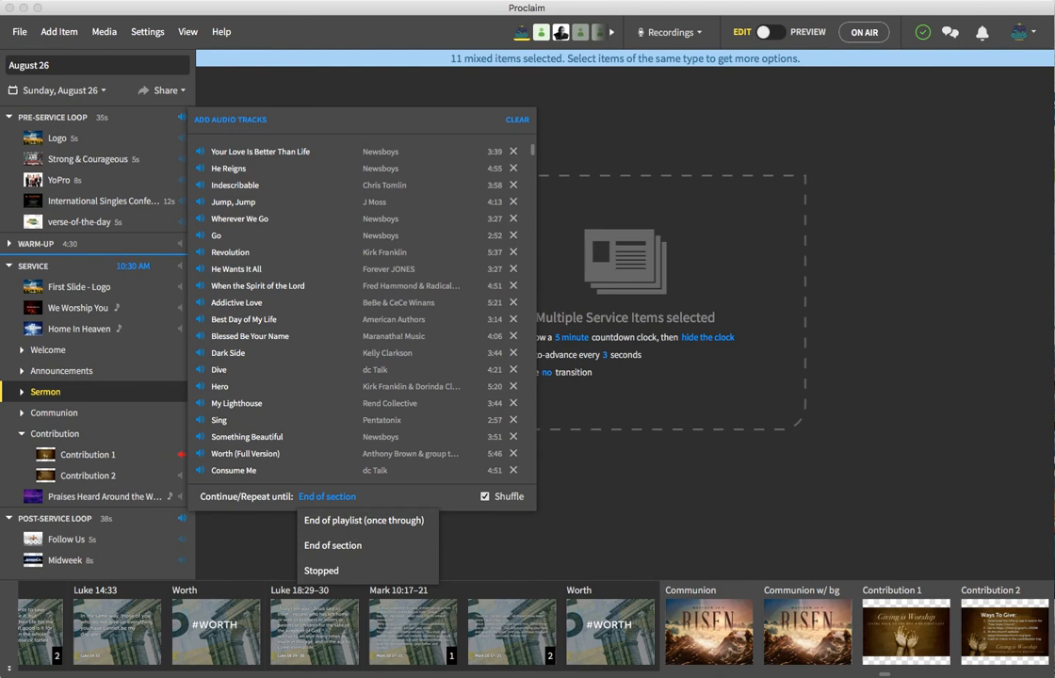
pyautogui.moveTo(250, 335)
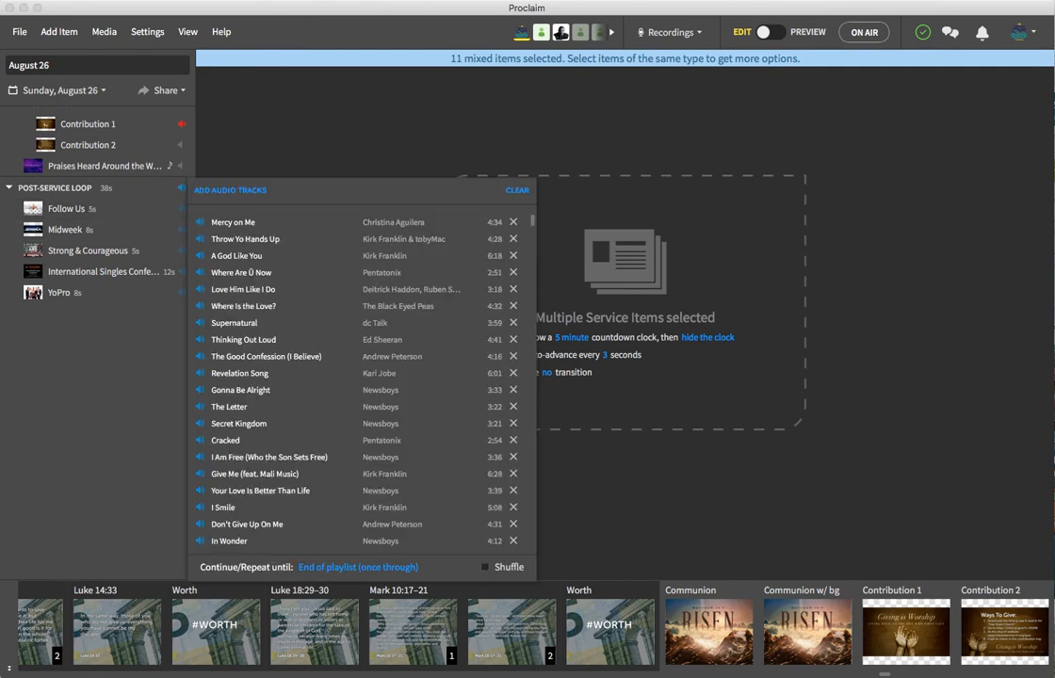
# Keep the post-service playlist on End of playlist and turn on Shuffle.
pyautogui.click(366, 567)
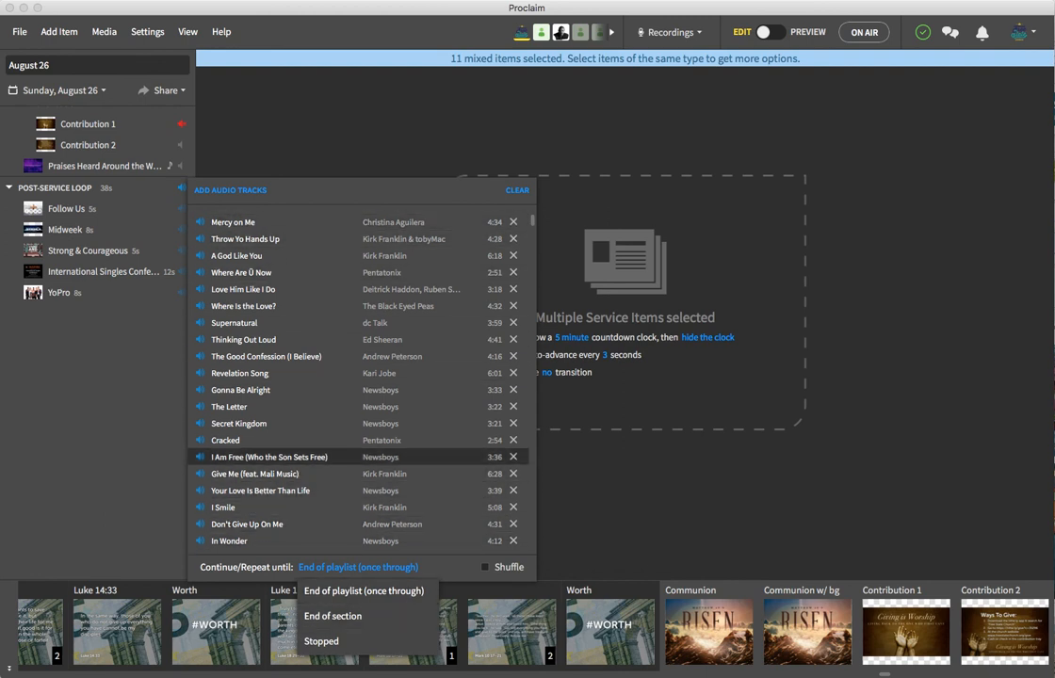
pyautogui.click(481, 566)
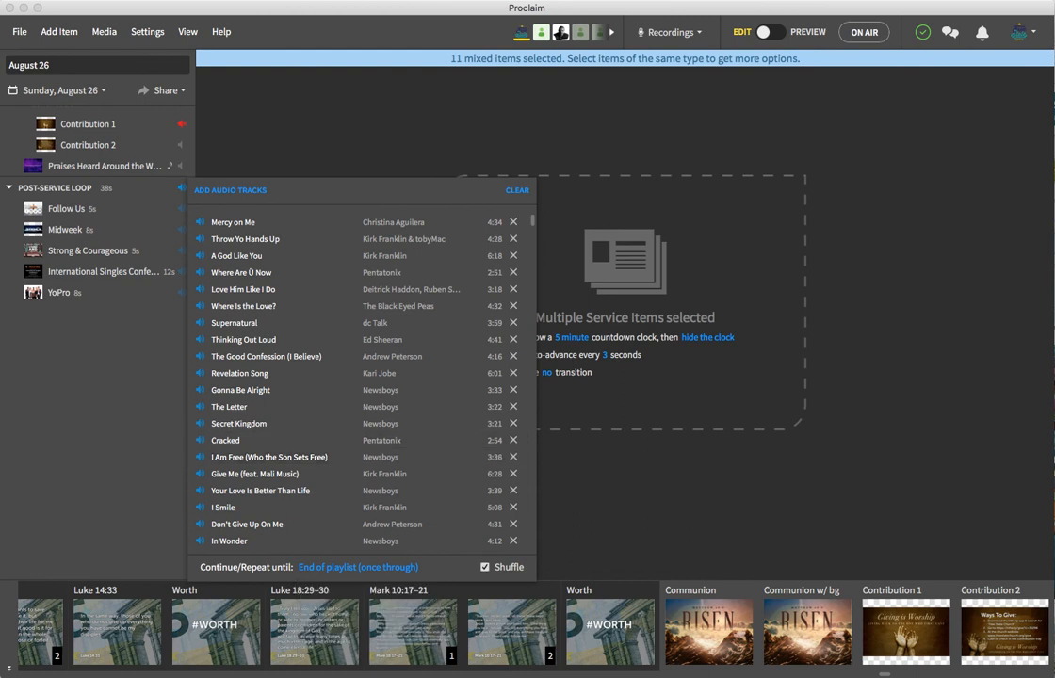